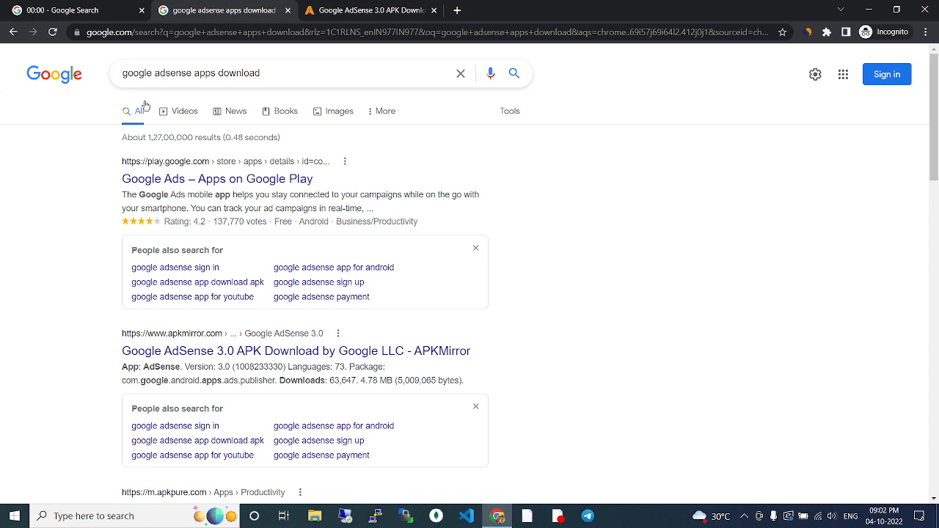
mouse_move(74, 172)
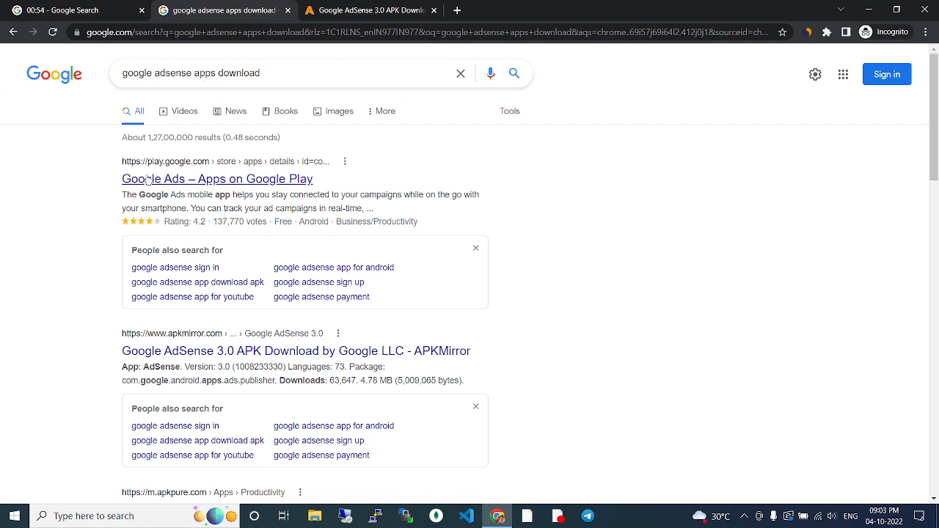
mouse_move(216, 179)
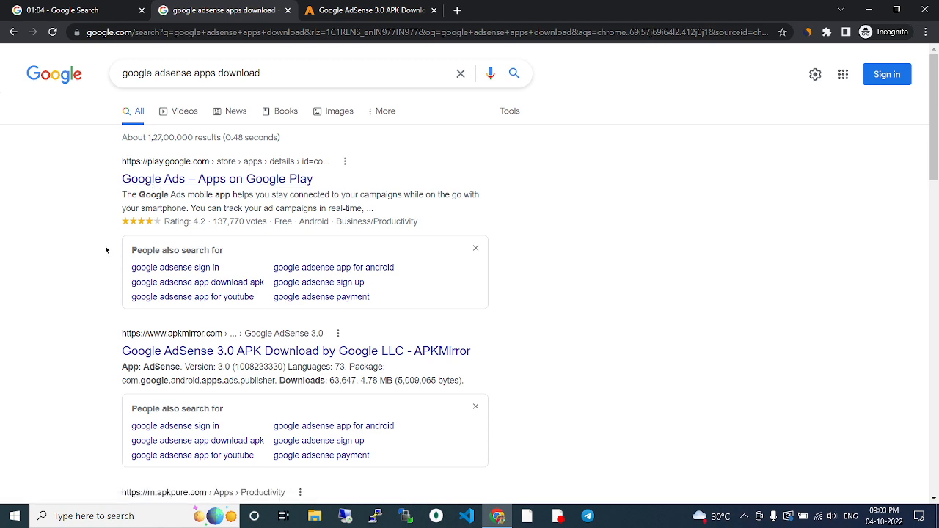
Step: Review the 'google adsense' results and open the official AdSense start page
scroll("down", 3)
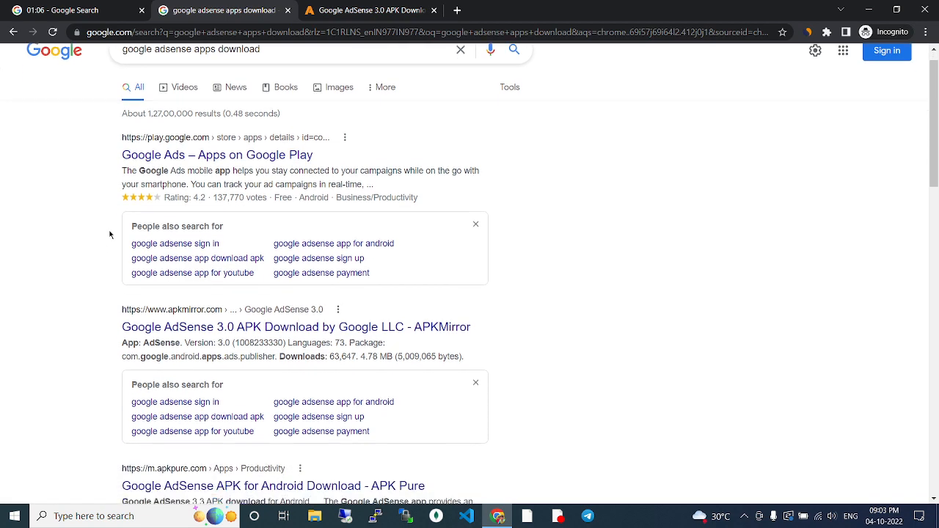
scroll("down", 3)
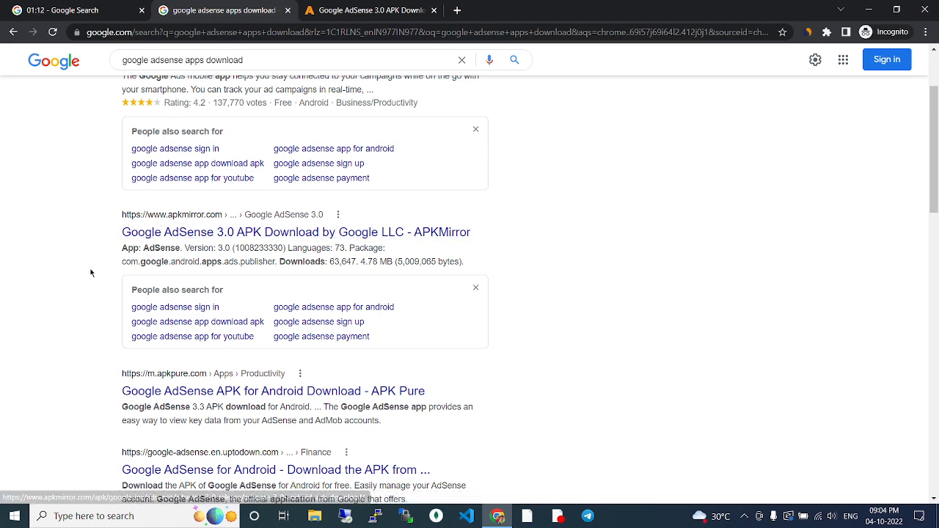
scroll("down", 3)
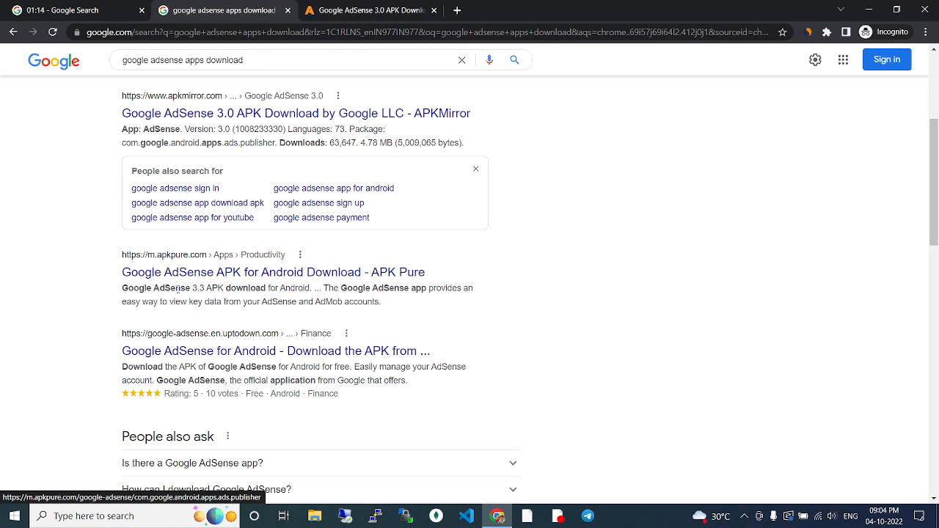
scroll("down", 3)
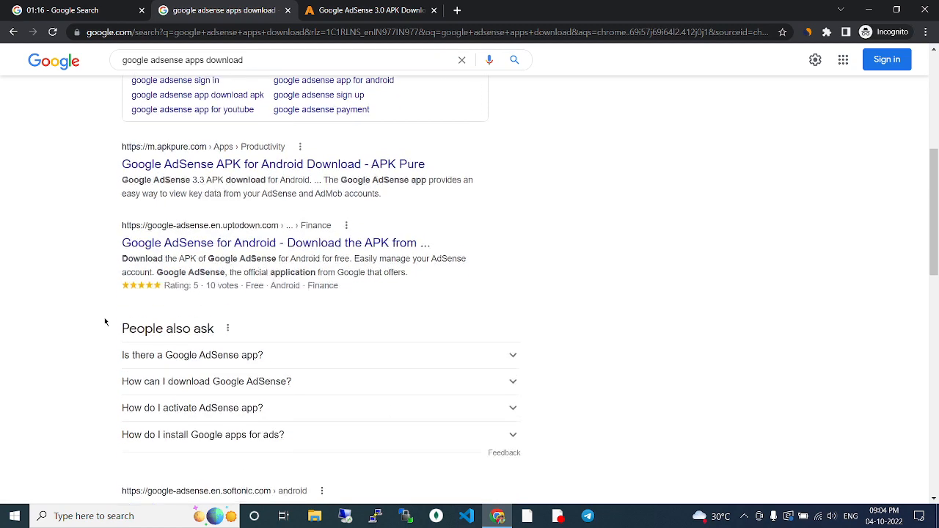
scroll("up", 3)
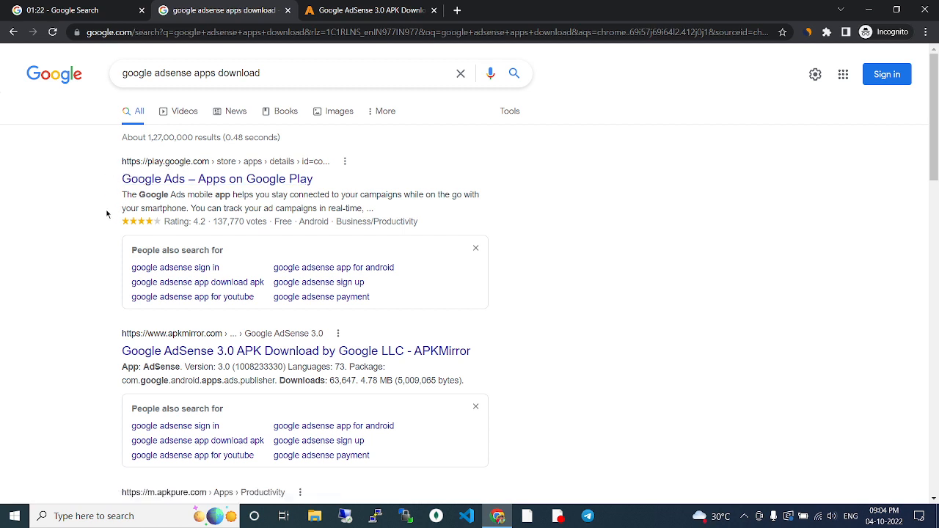
mouse_move(109, 242)
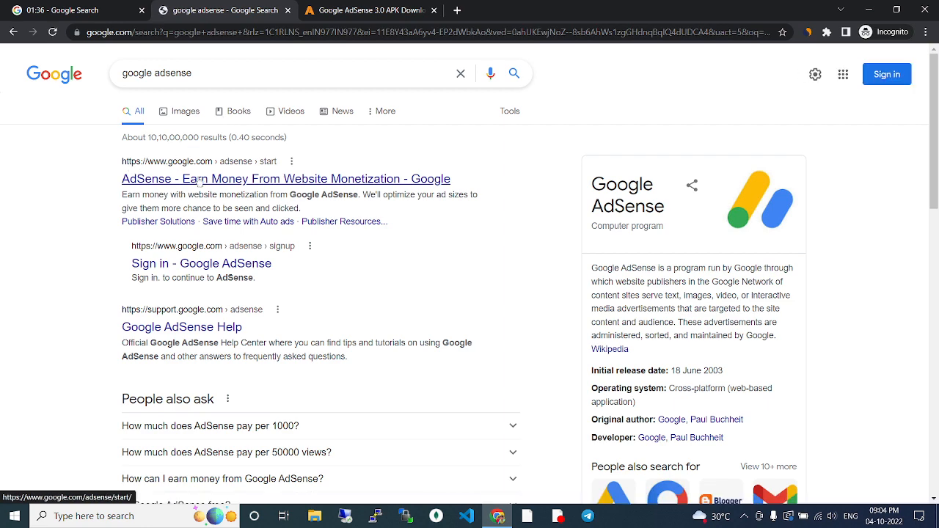
left_click(285, 178)
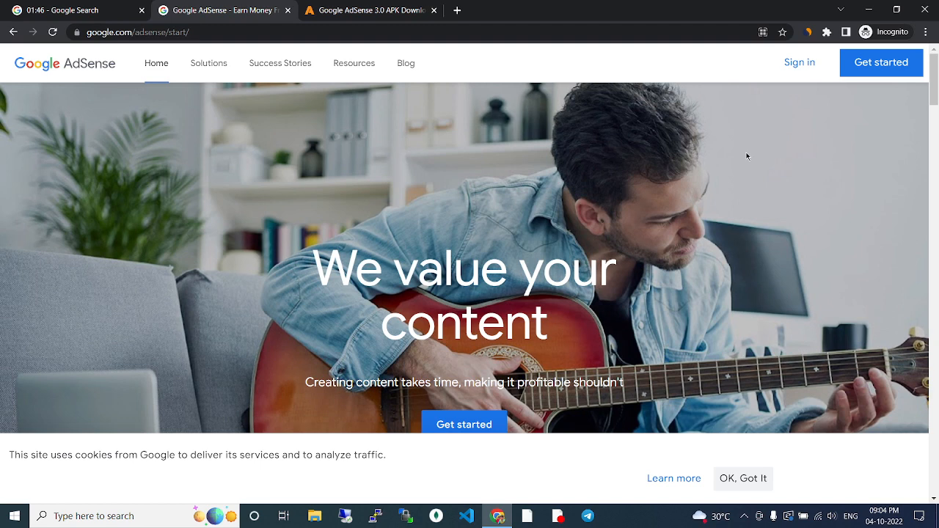
mouse_move(269, 136)
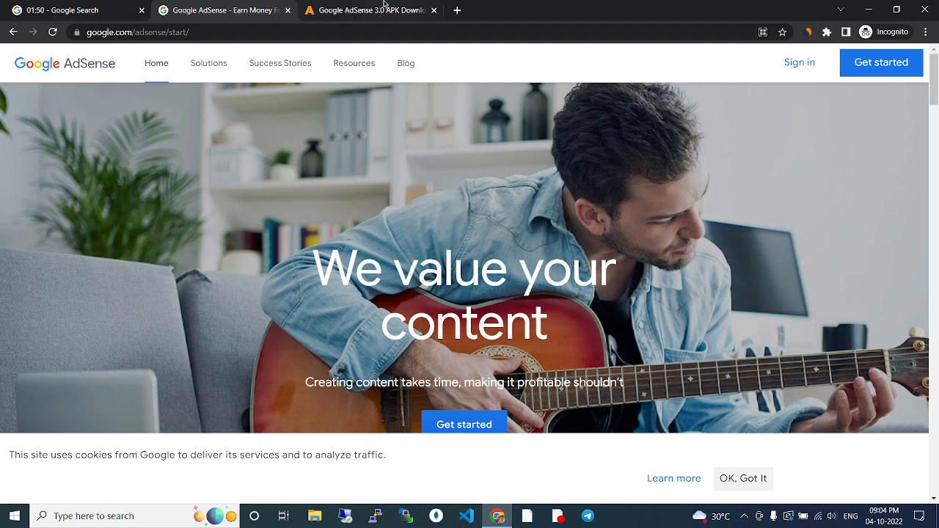
Step: Close the leftover APKMirror Google AdSense download tab
left_click(434, 10)
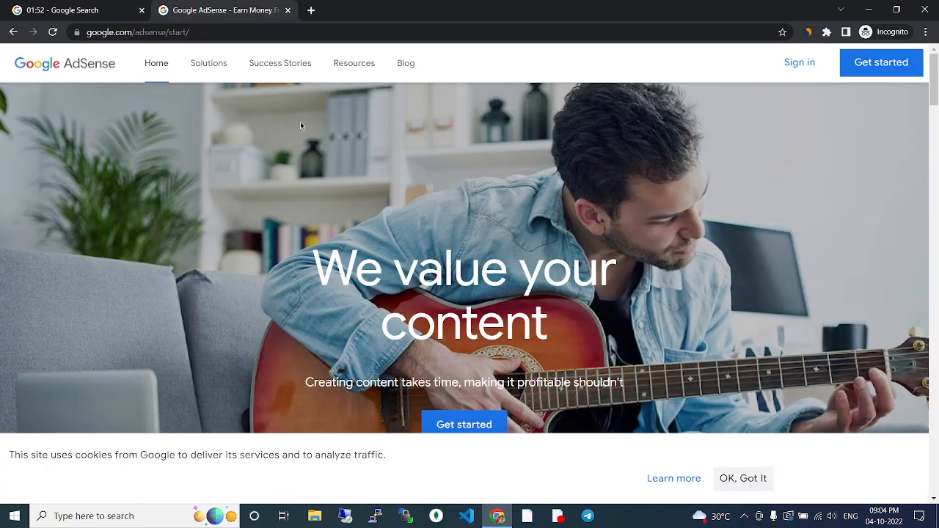
mouse_move(116, 99)
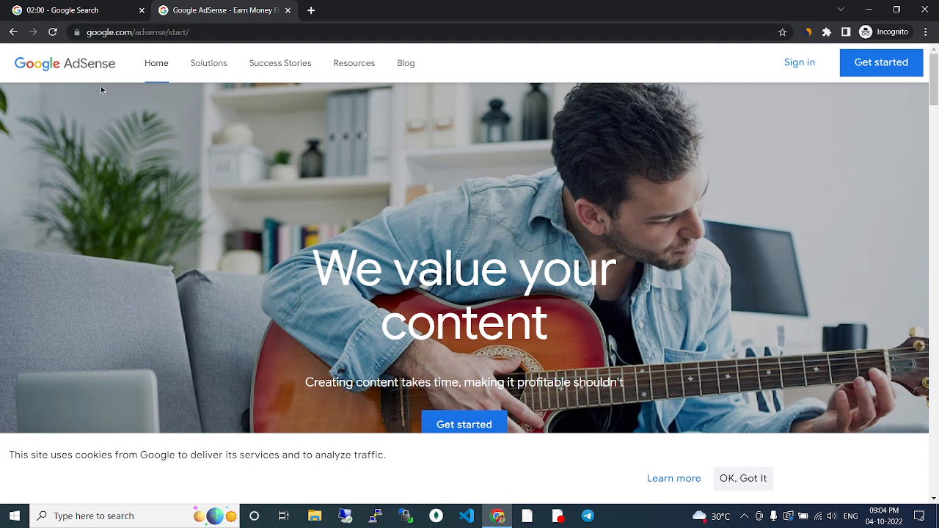
mouse_move(172, 143)
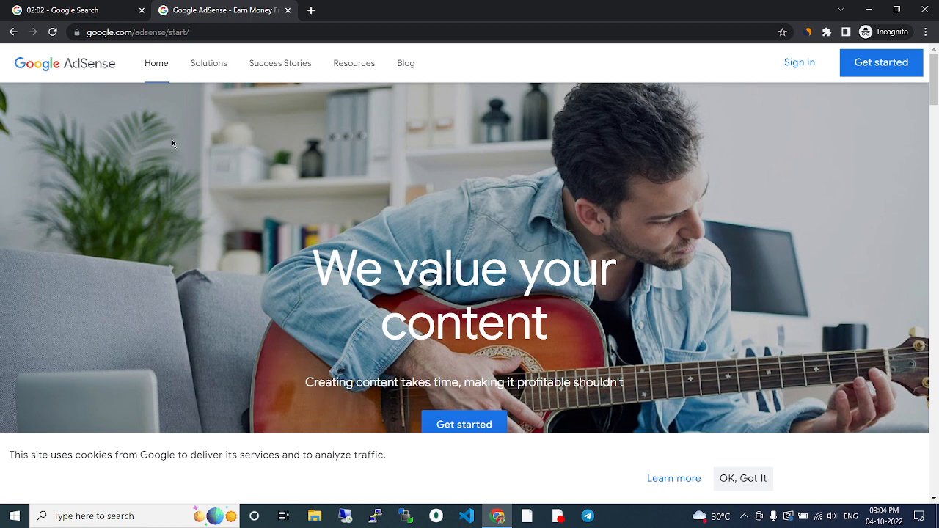
mouse_move(224, 116)
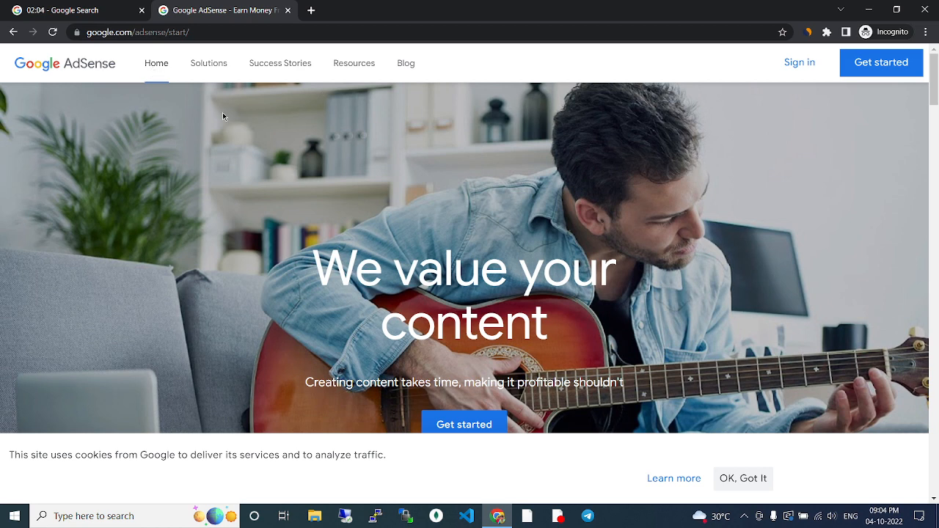
mouse_move(196, 128)
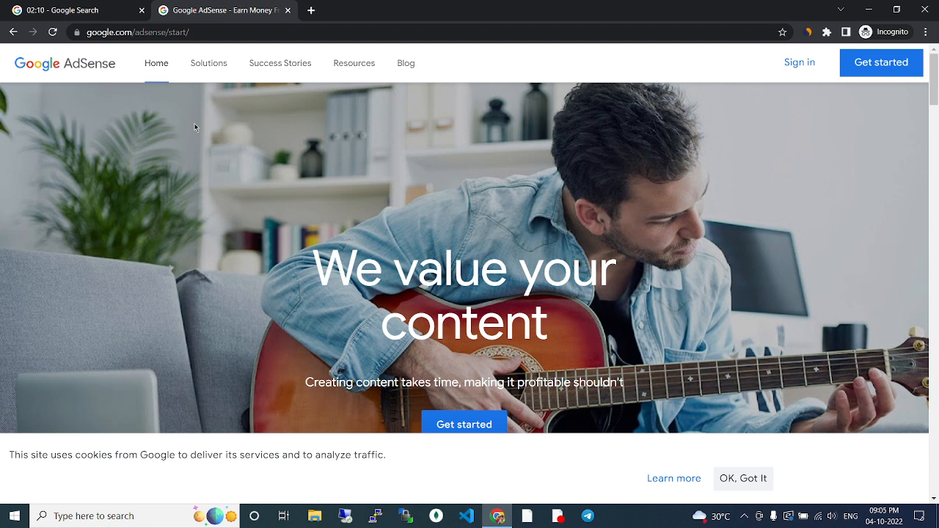
mouse_move(165, 108)
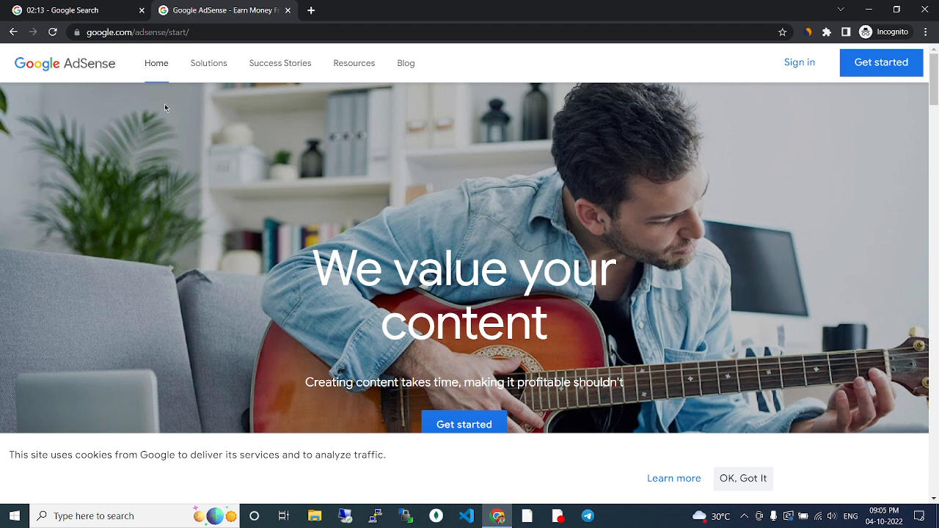